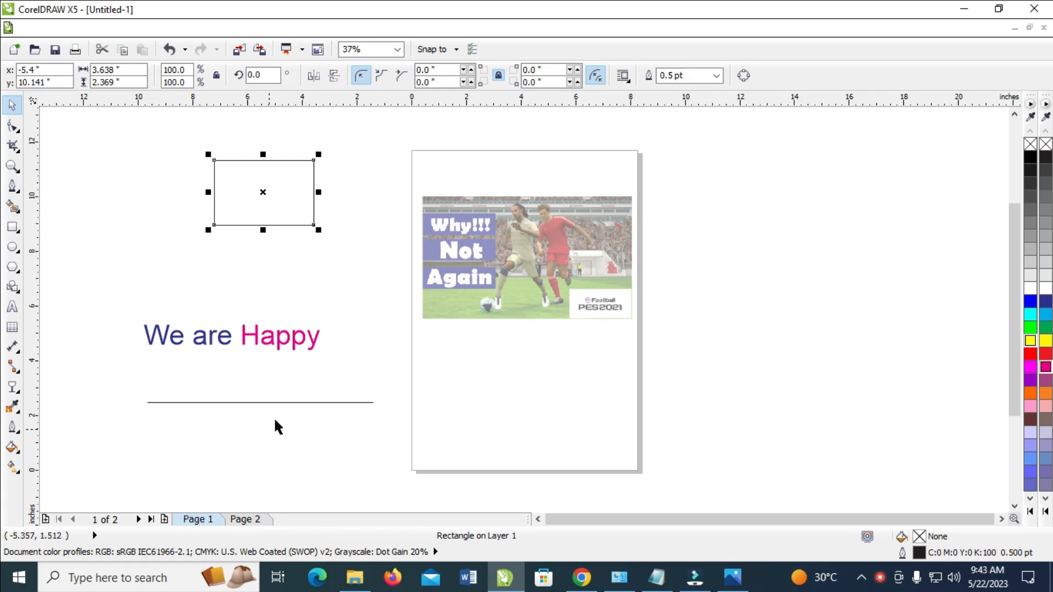
pyautogui.moveTo(282, 406)
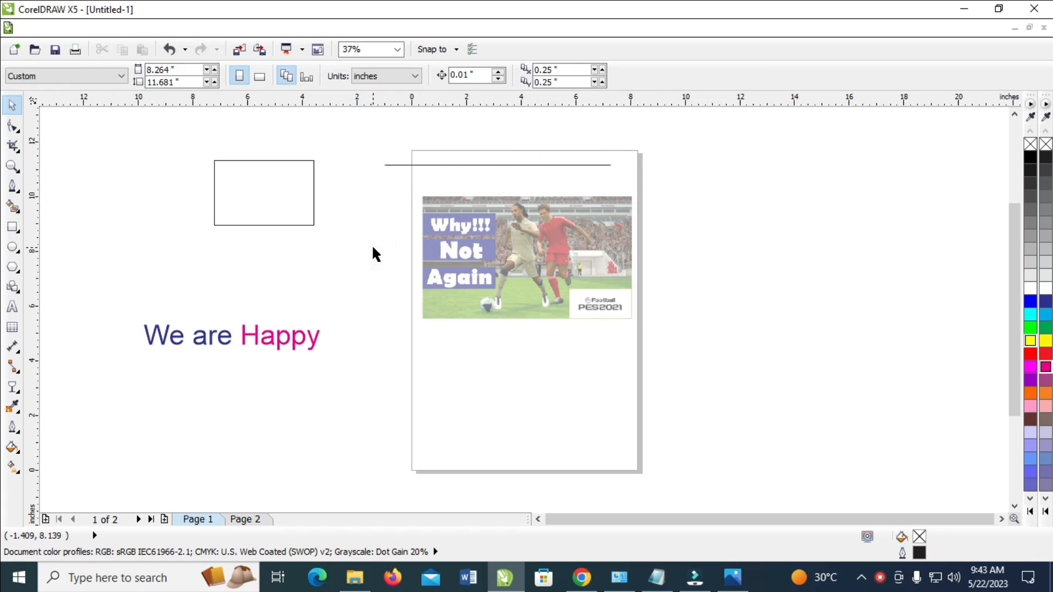
pyautogui.moveTo(280, 210)
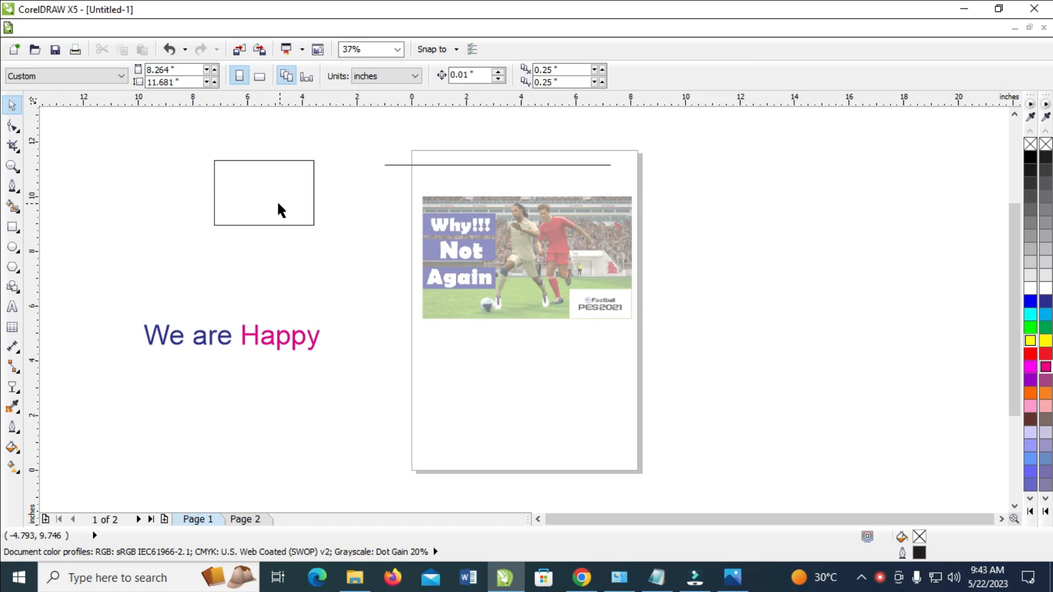
# - Select the rectangle left of the page and give it a blue outline from the palette
pyautogui.click(263, 192)
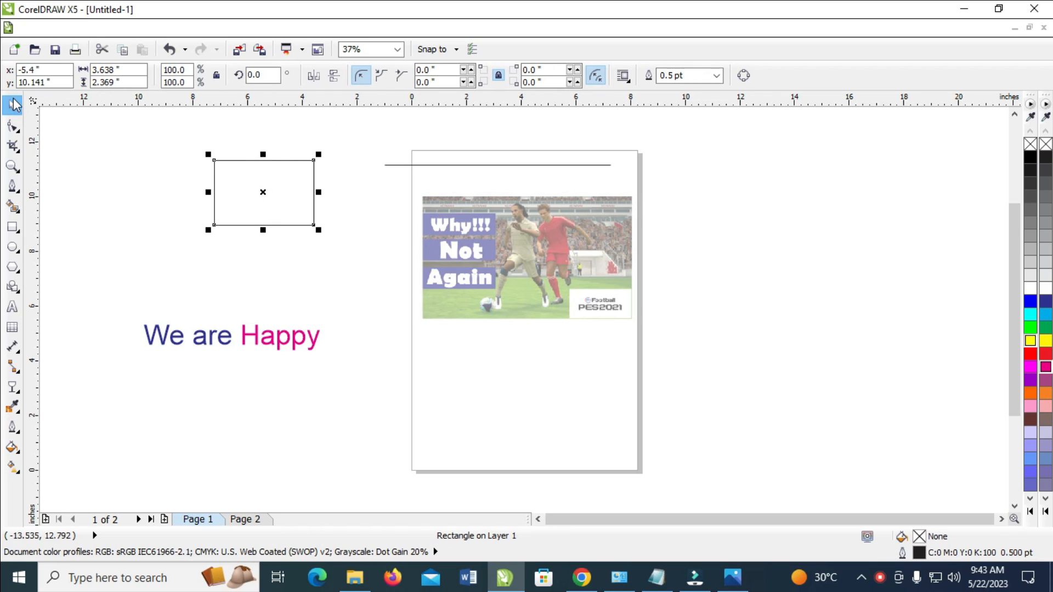
pyautogui.moveTo(275, 202)
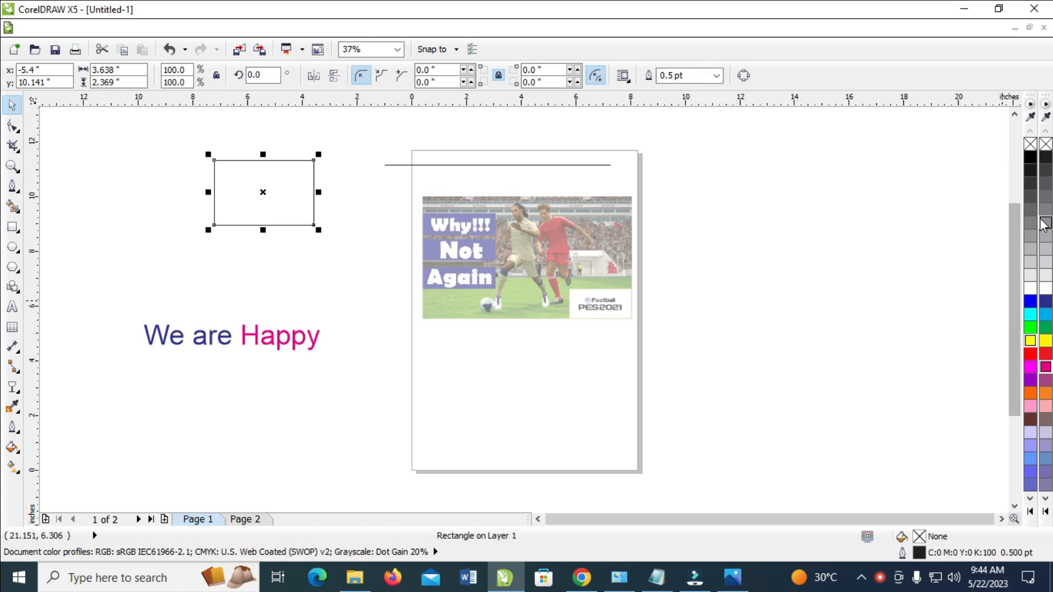
pyautogui.moveTo(1020, 453)
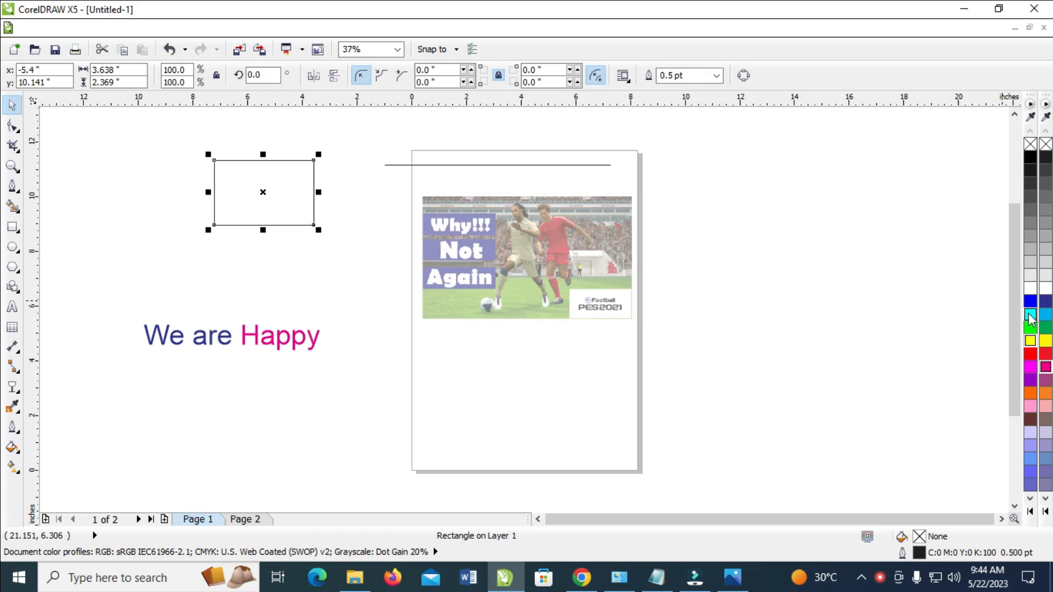
pyautogui.moveTo(1030, 317)
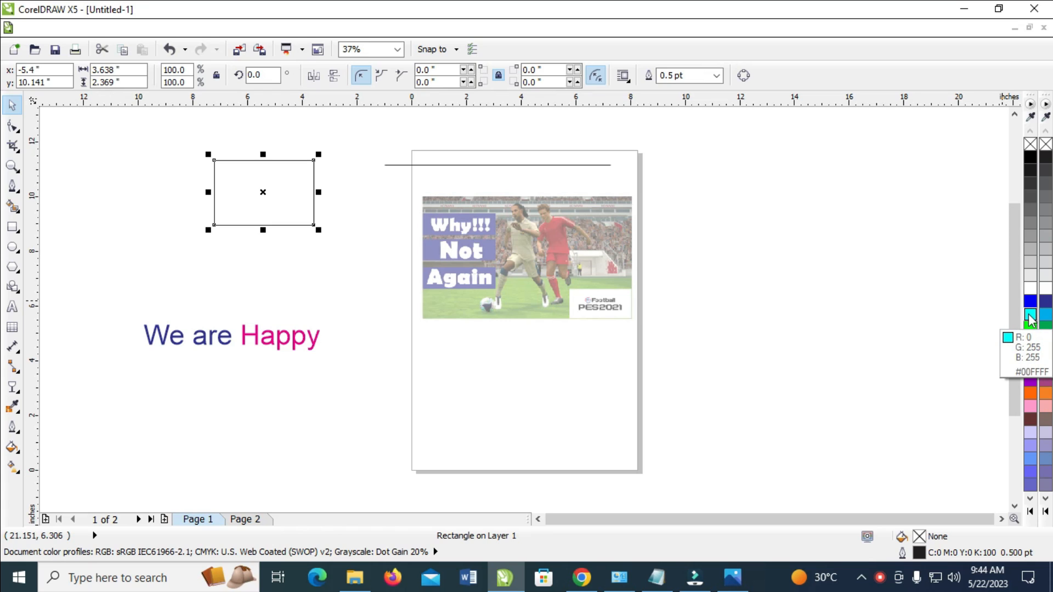
pyautogui.moveTo(1031, 303)
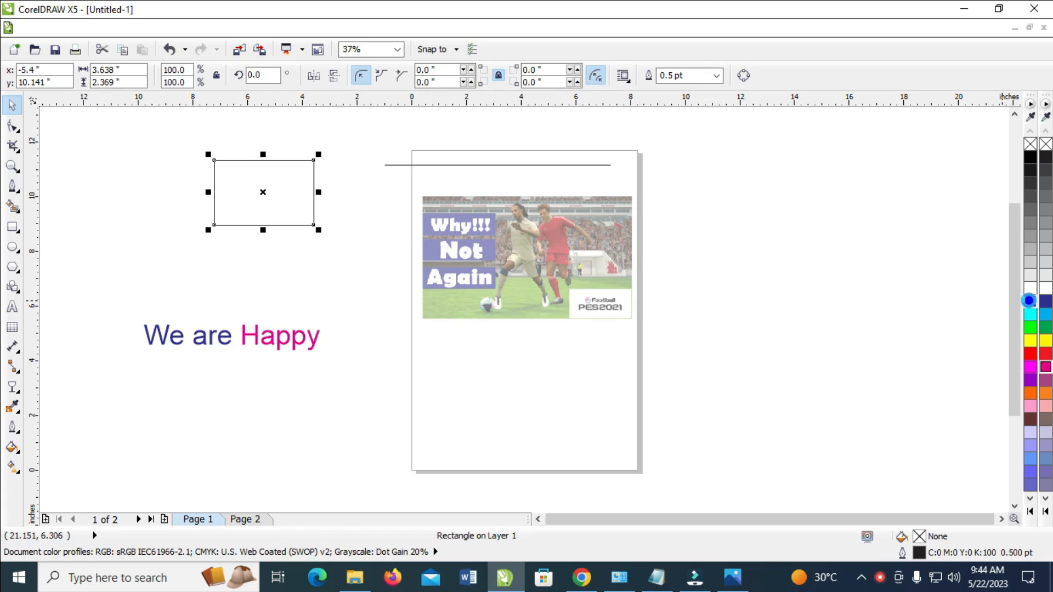
pyautogui.click(1028, 300)
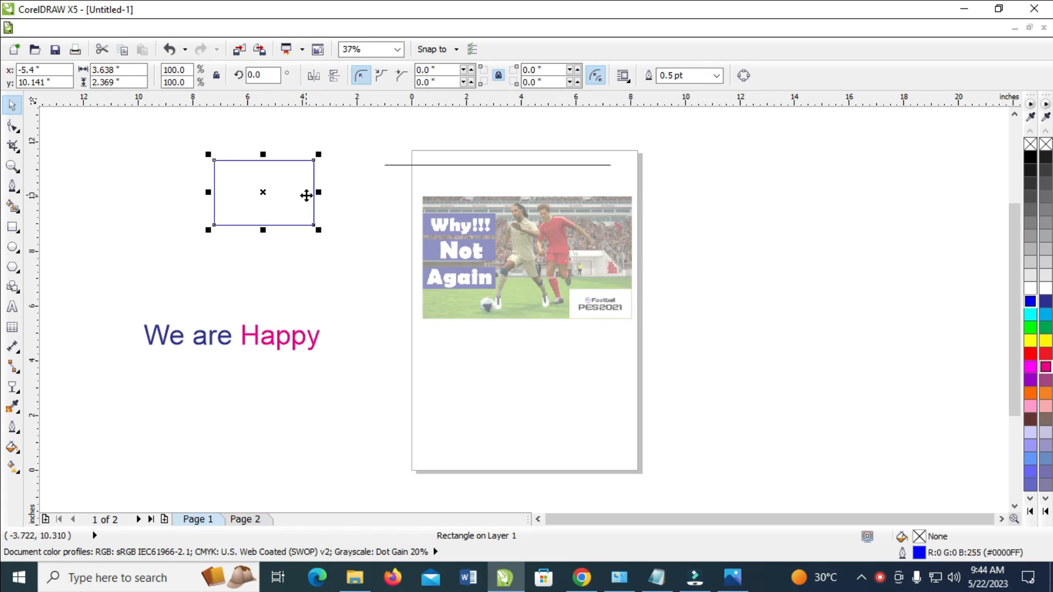
pyautogui.moveTo(470, 172)
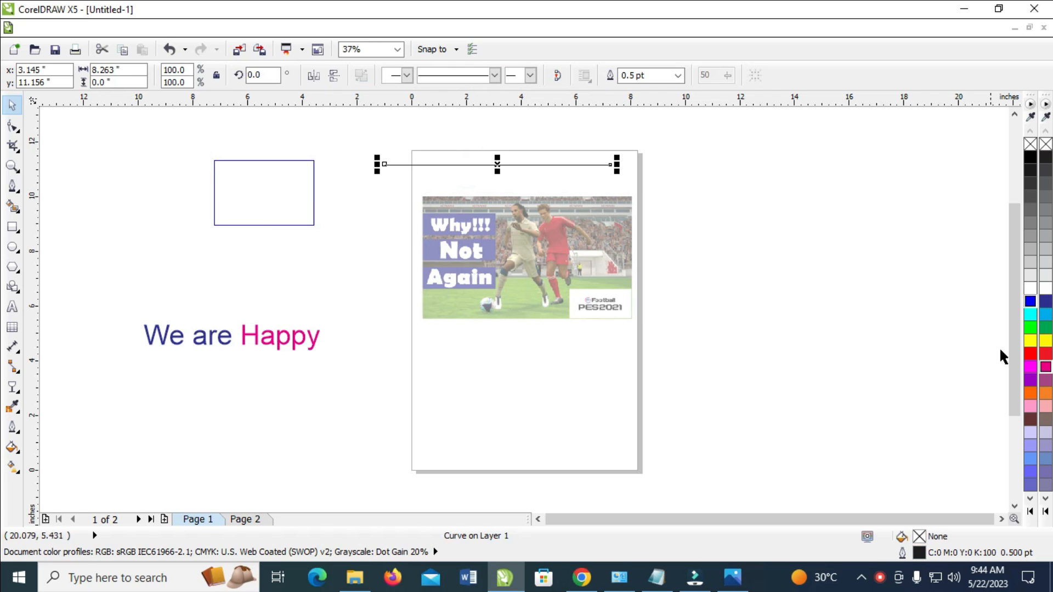
pyautogui.moveTo(1032, 341)
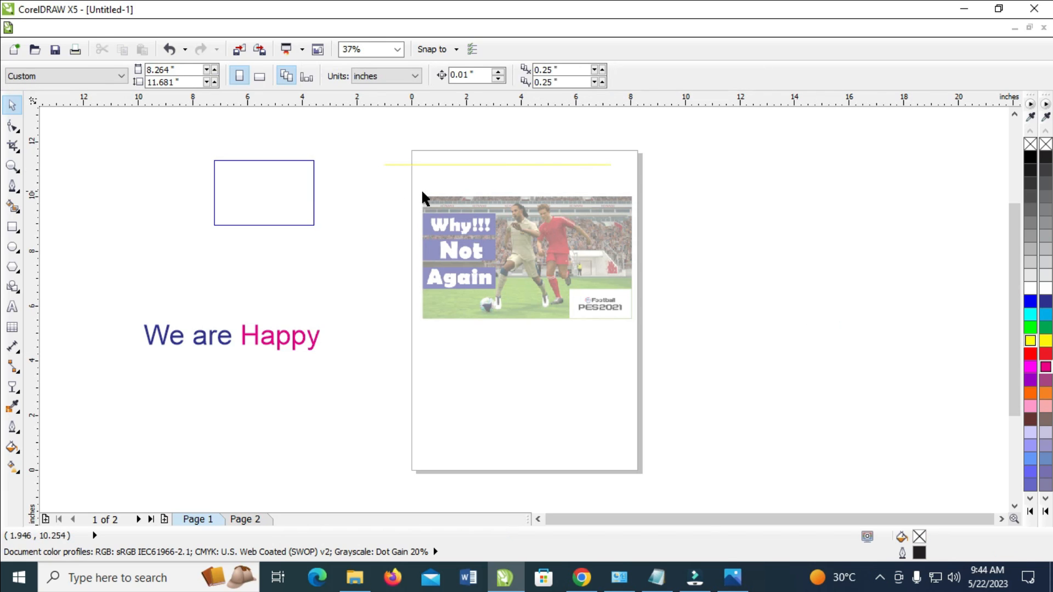
# - Select the rectangle again after the horizontal line turns yellow
pyautogui.click(262, 193)
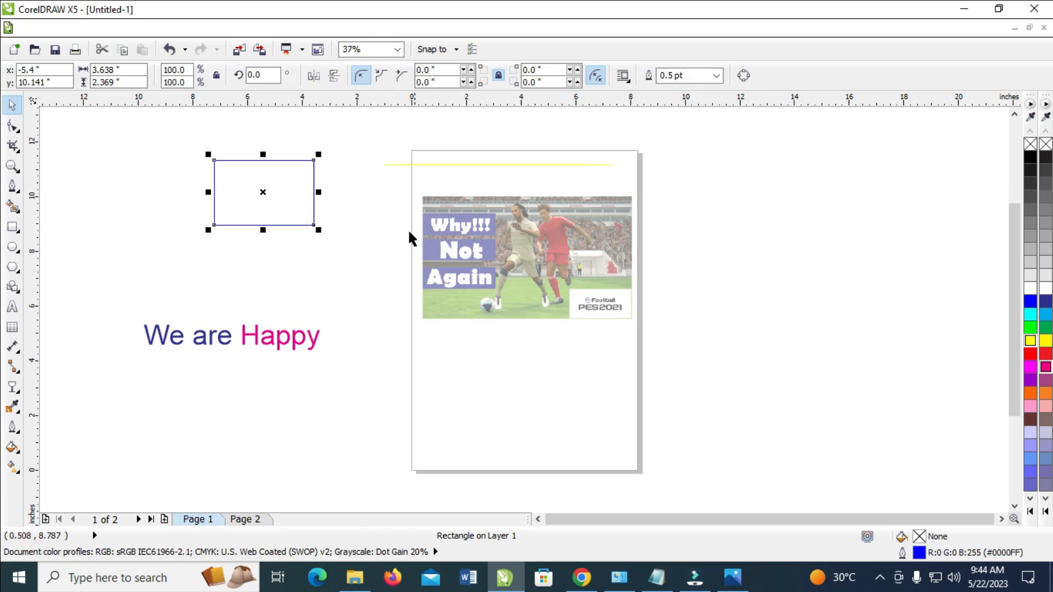
# - Fill the rectangle solid magenta, replacing a trial light-blue fill, then deselect it
pyautogui.click(1032, 316)
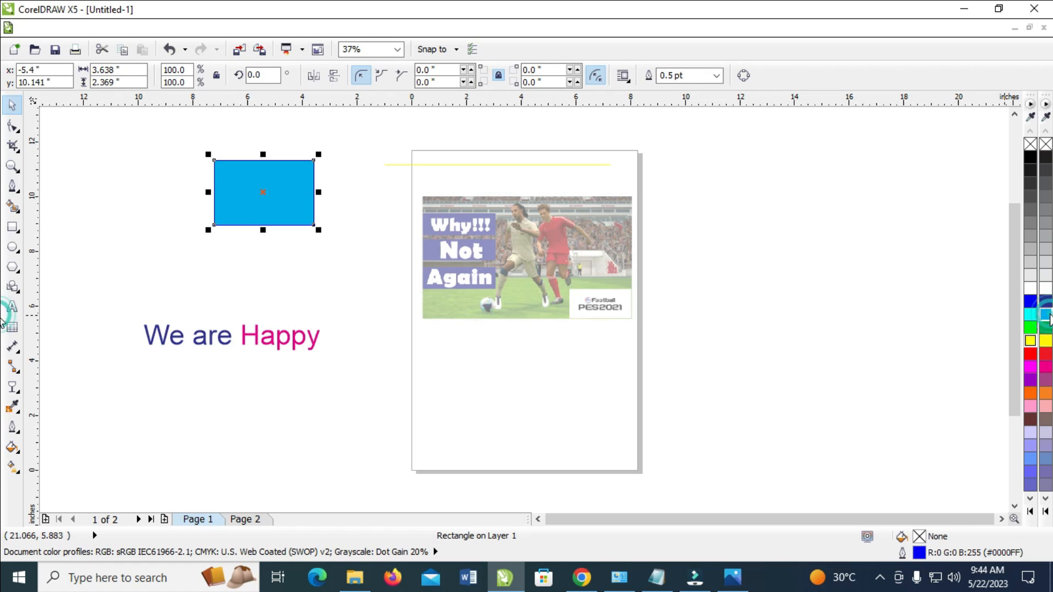
pyautogui.click(1045, 368)
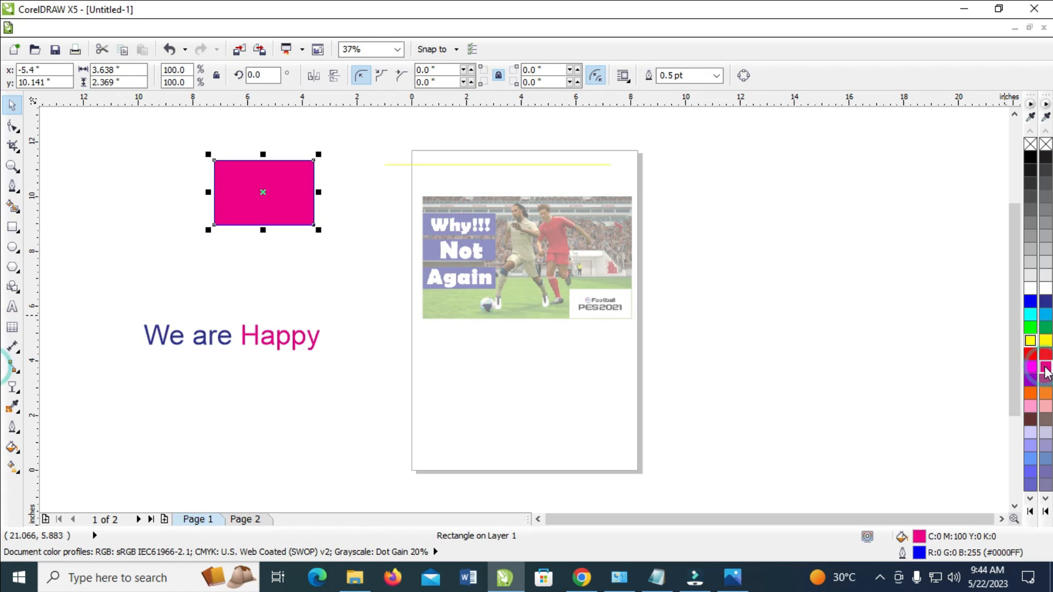
pyautogui.click(856, 346)
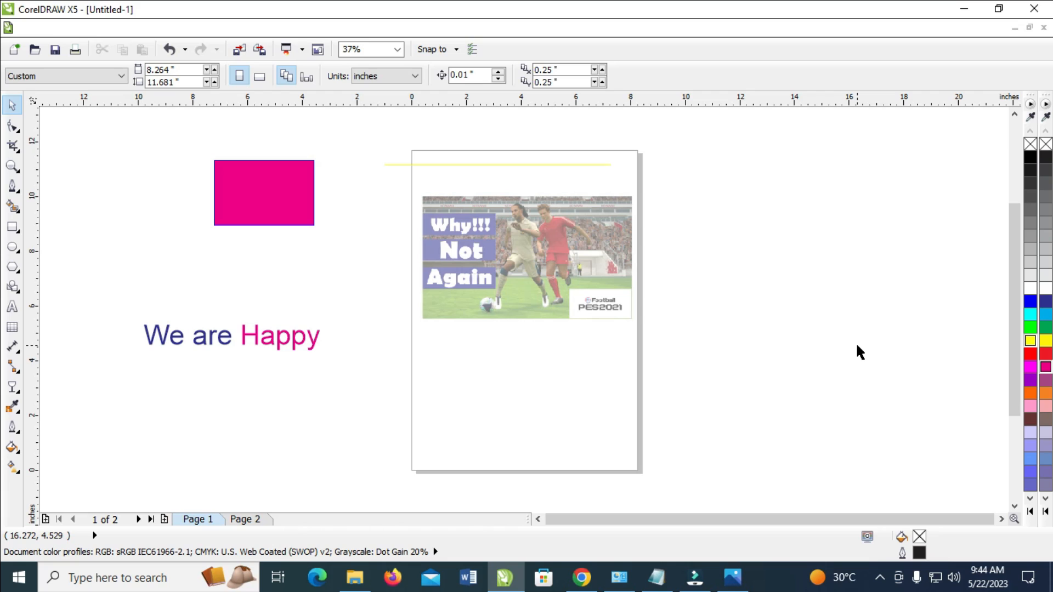
pyautogui.moveTo(862, 422)
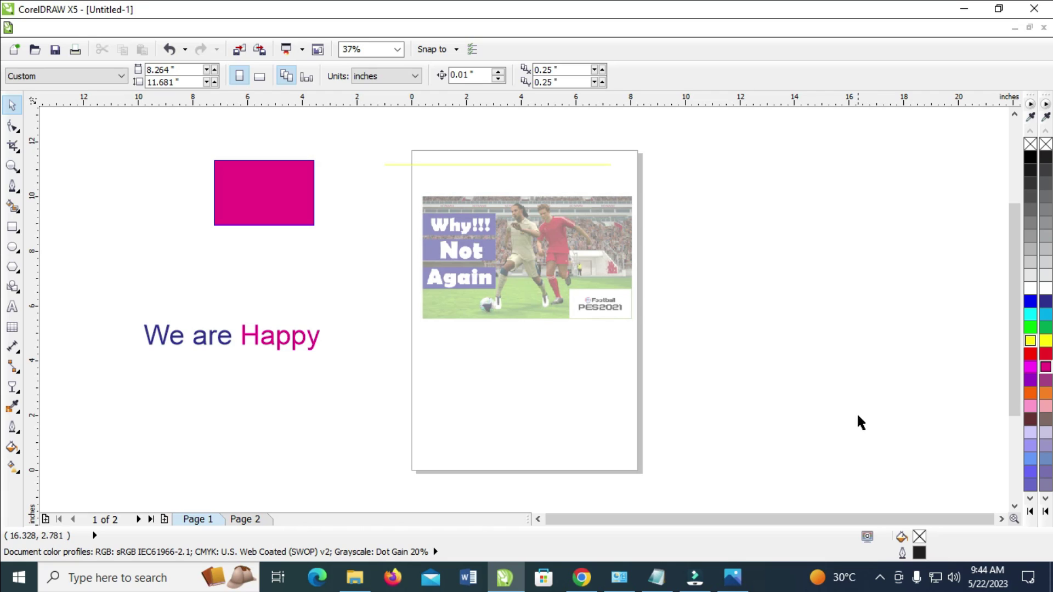